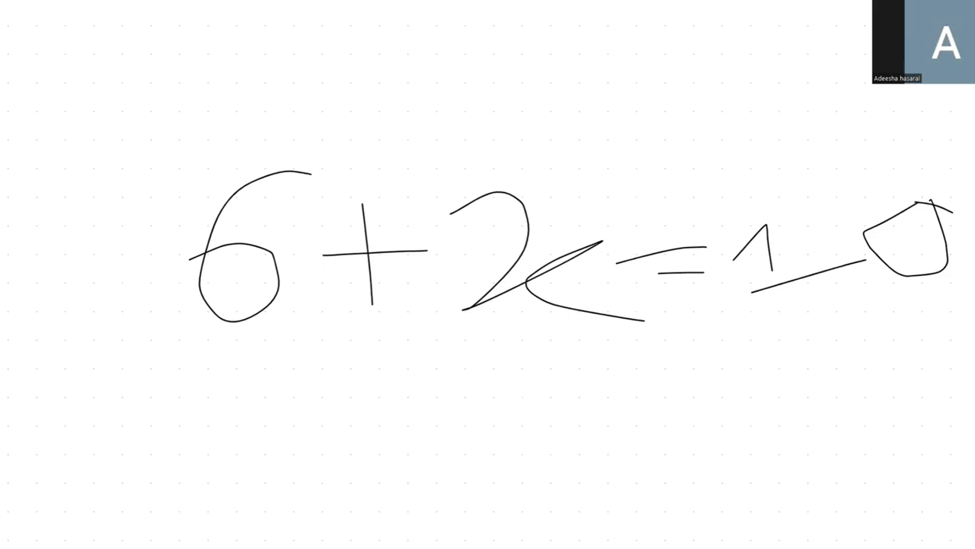
Handwrite the equation 6+2x=10 with the pen across the centre of the board.
{"action": "left_click_drag", "start_coordinate": [485, 336], "coordinate": [572, 430]}
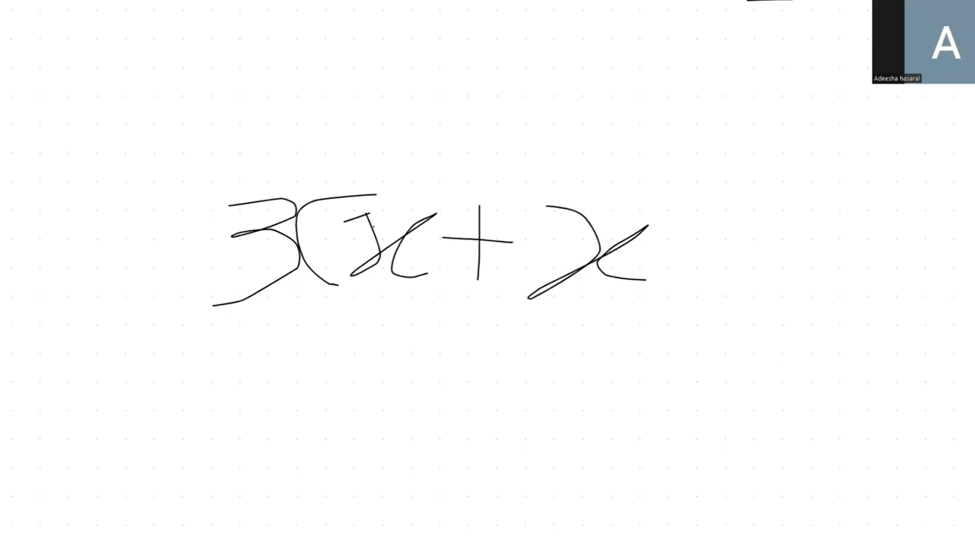
Handwrite the squared exponent and closing bracket to complete 3(x+x²).
{"action": "left_click_drag", "start_coordinate": [656, 191], "coordinate": [731, 320]}
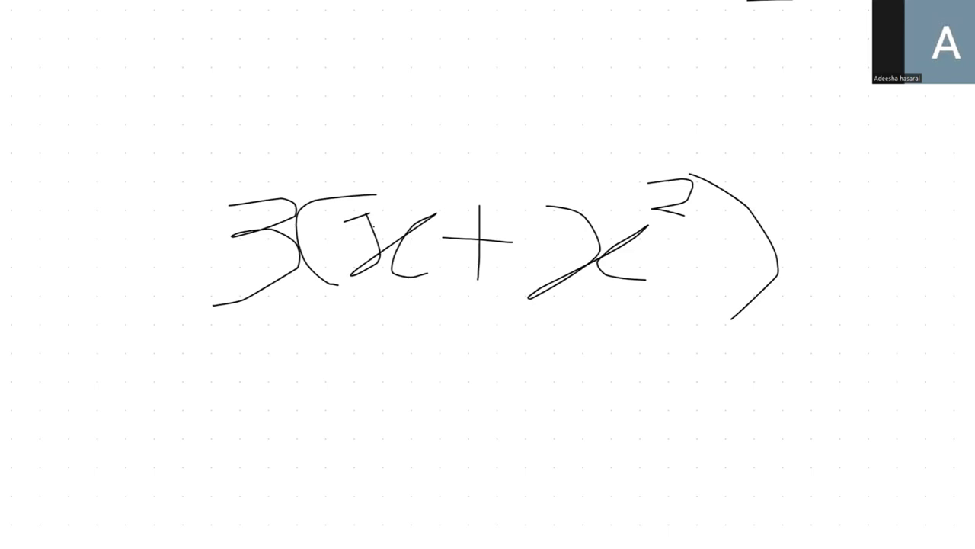